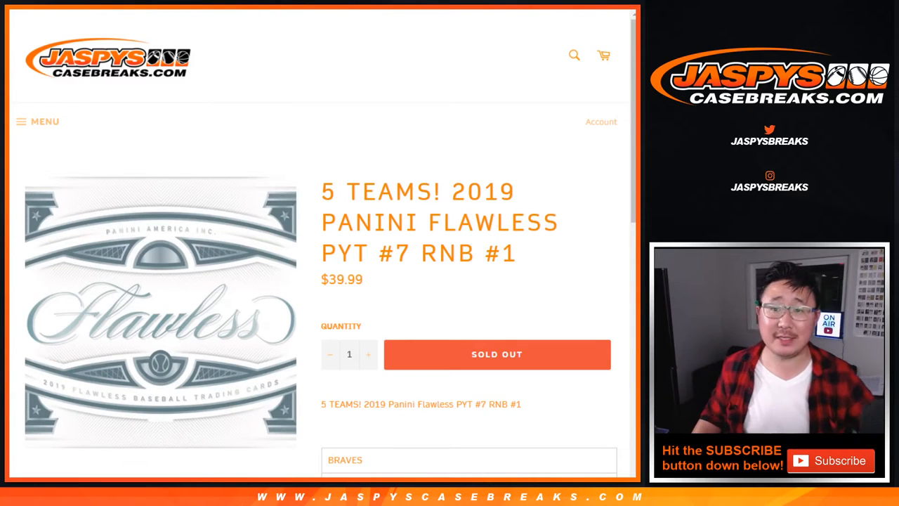
# Highlight 'PYT #7' in the sold-out 2019 Panini Flawless listing and scroll down the page
pyautogui.doubleClick(448, 252)
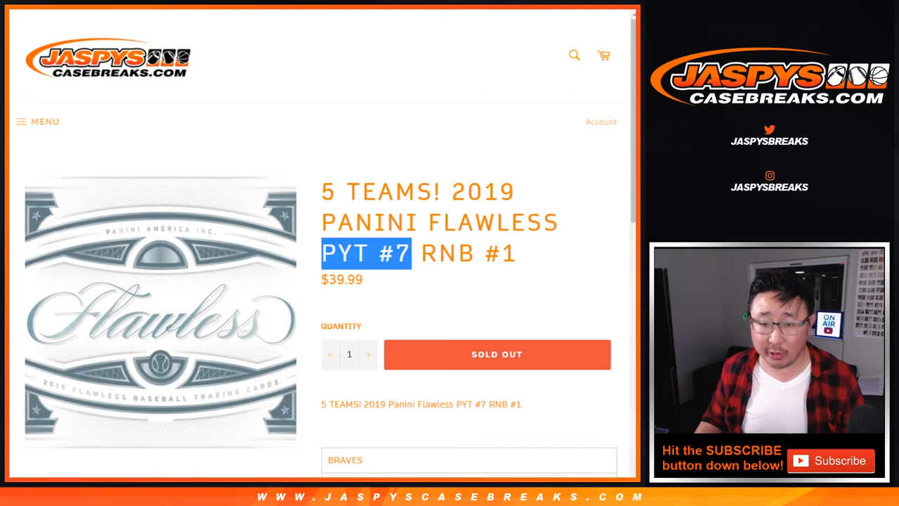
pyautogui.scroll(-3)
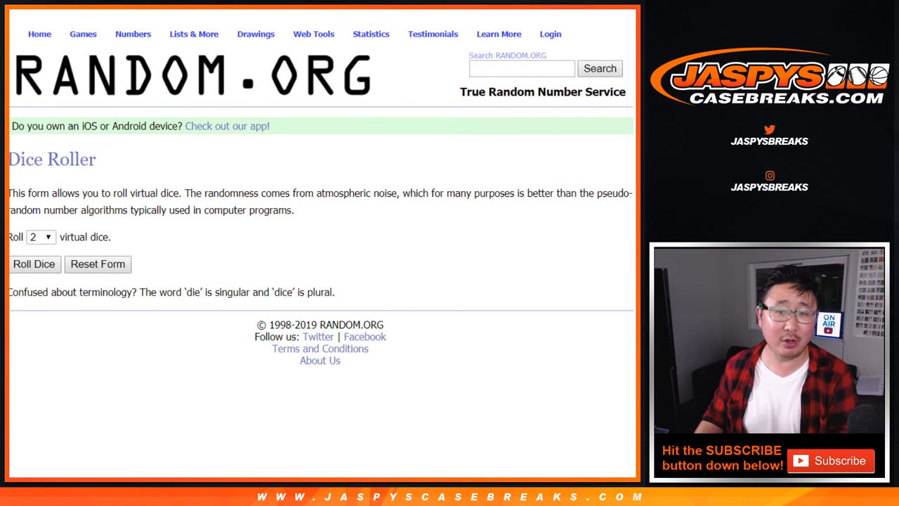
# Randomize the ten participant names, reshuffle them again, then return to the list entry
pyautogui.click(34, 264)
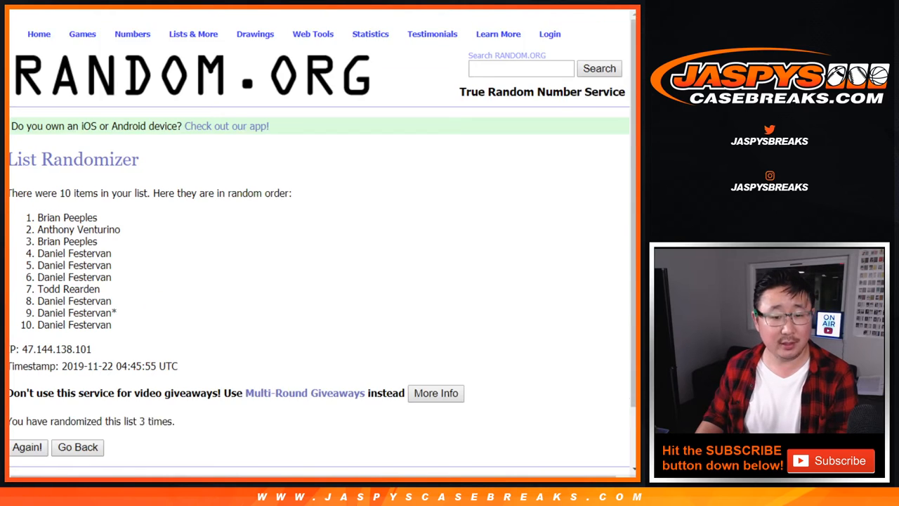
pyautogui.click(26, 446)
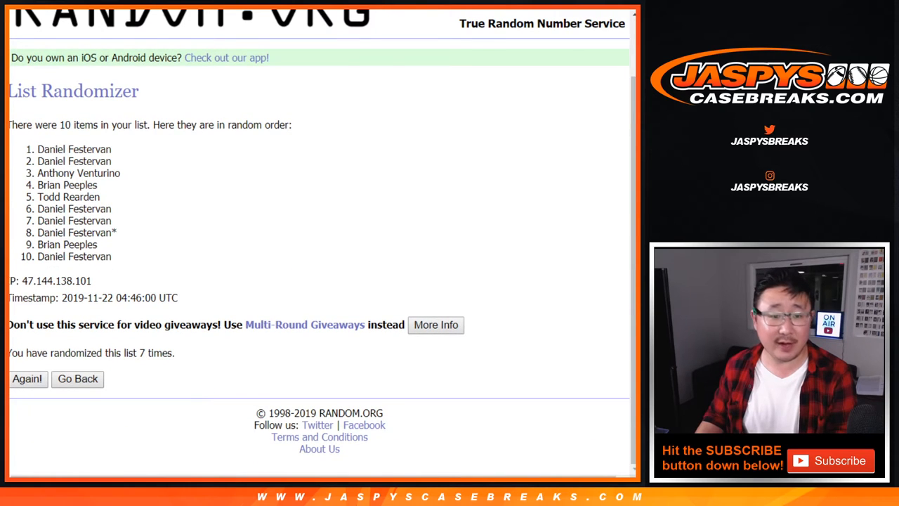
pyautogui.click(27, 379)
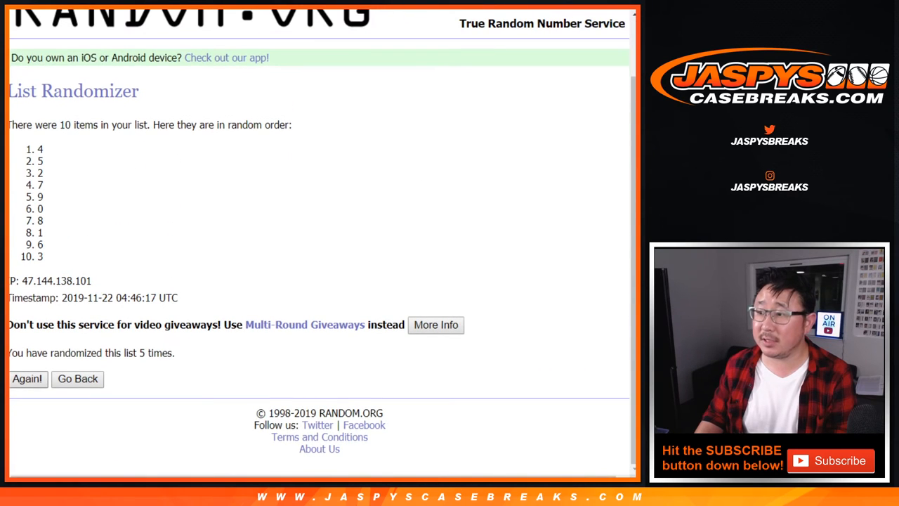
# Reshuffle digits 0–9 twice more and select the final order 6, 1, 8, 4, 7, 9, 2, 3, 5, 0
pyautogui.click(26, 379)
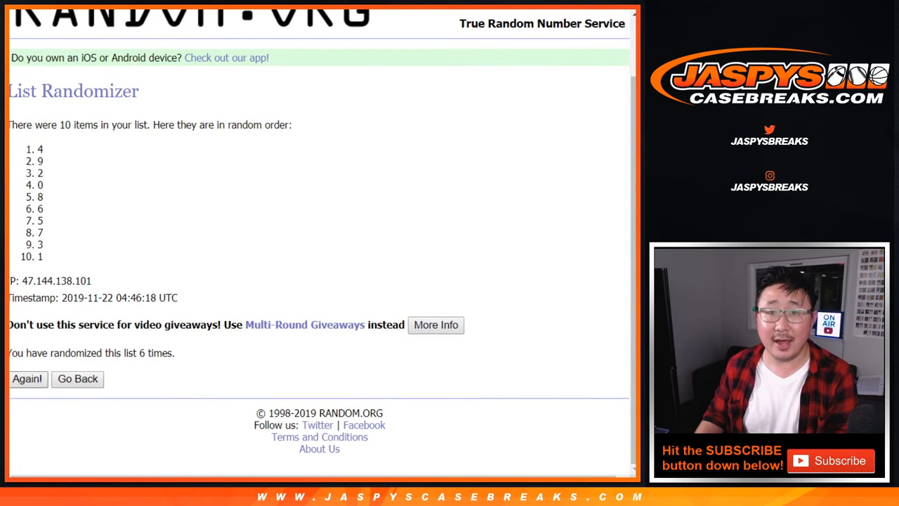
pyautogui.click(26, 378)
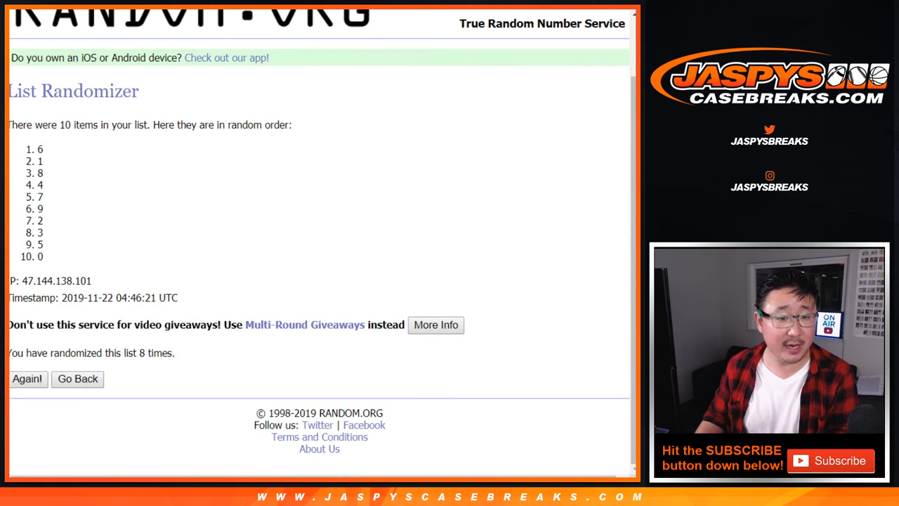
pyautogui.moveTo(40, 149); pyautogui.dragTo(40, 256)
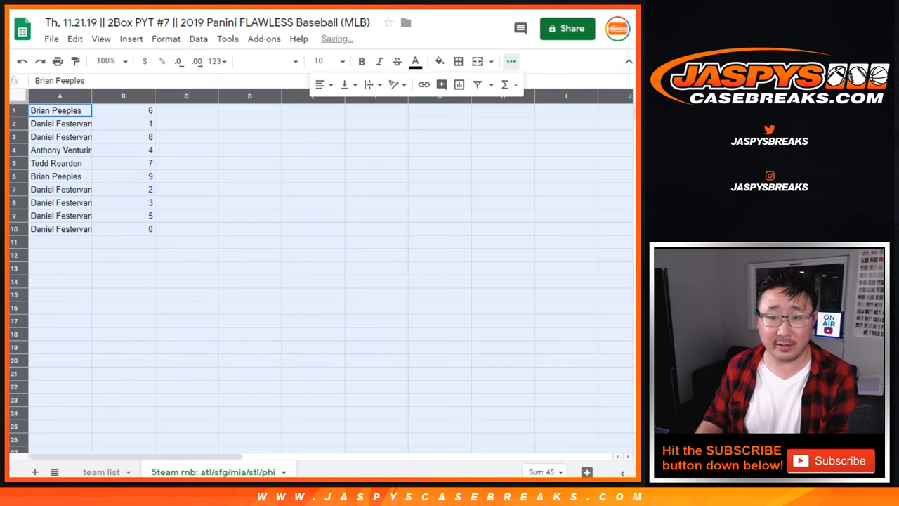
# Set the names and digits to size 24 in Droid Sans
pyautogui.click(322, 61)
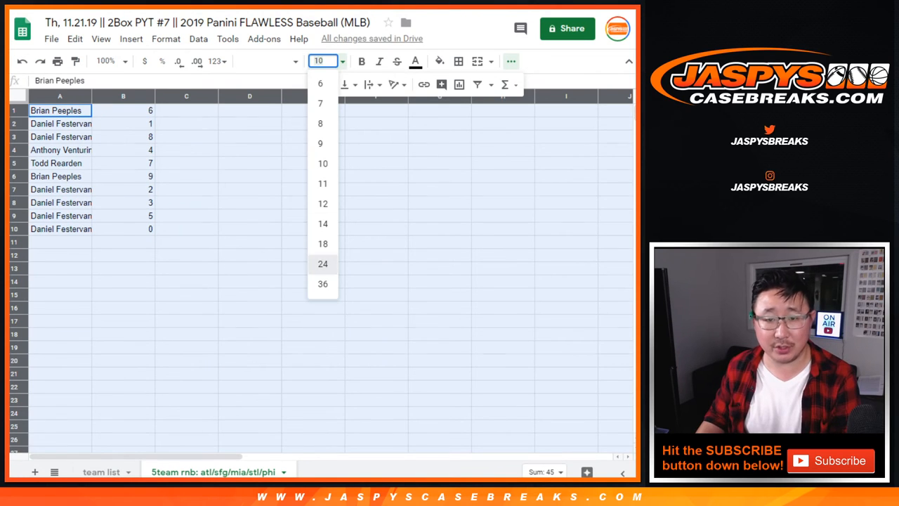
pyautogui.click(267, 61)
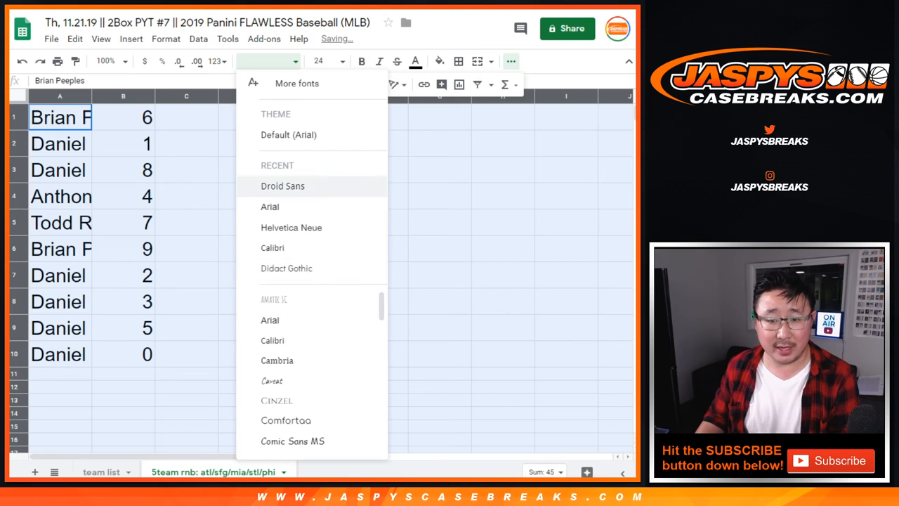
pyautogui.click(282, 186)
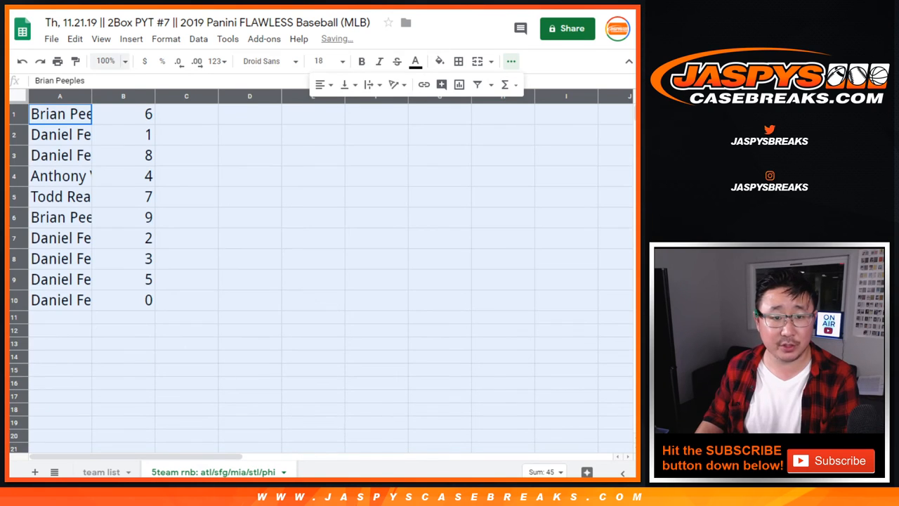
# Zoom the sheet to 125% and auto-fit column widths so full names show
pyautogui.click(106, 61)
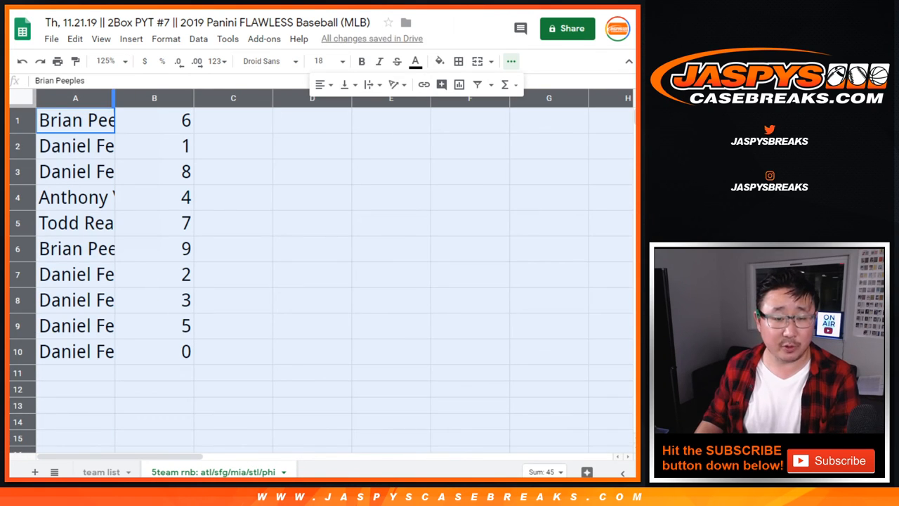
pyautogui.click(106, 171)
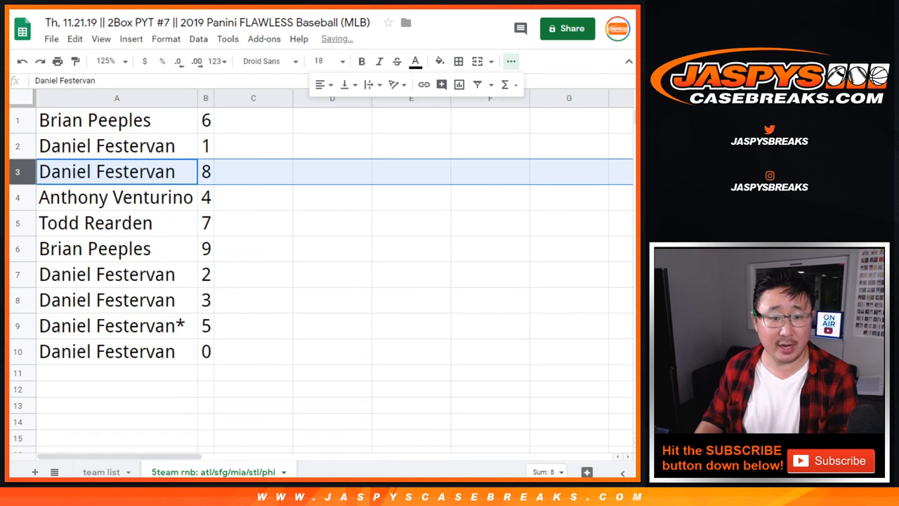
pyautogui.click(94, 248)
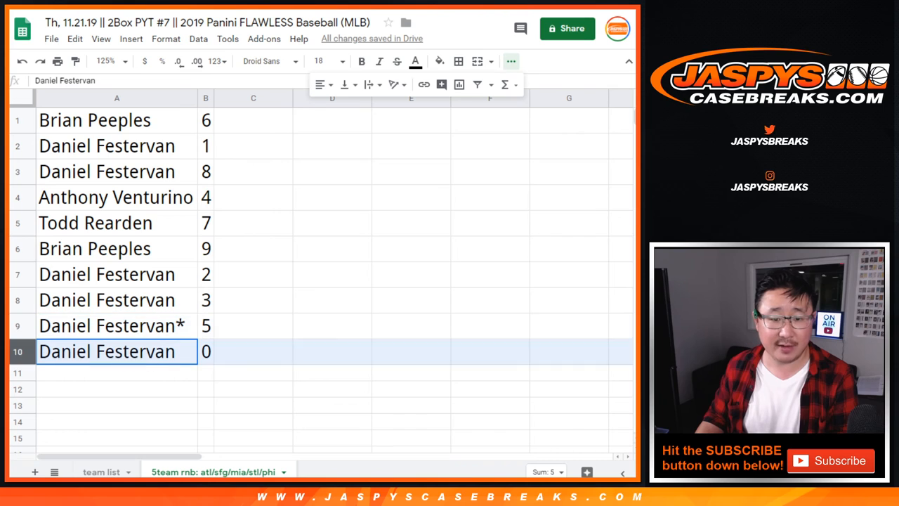
pyautogui.click(198, 39)
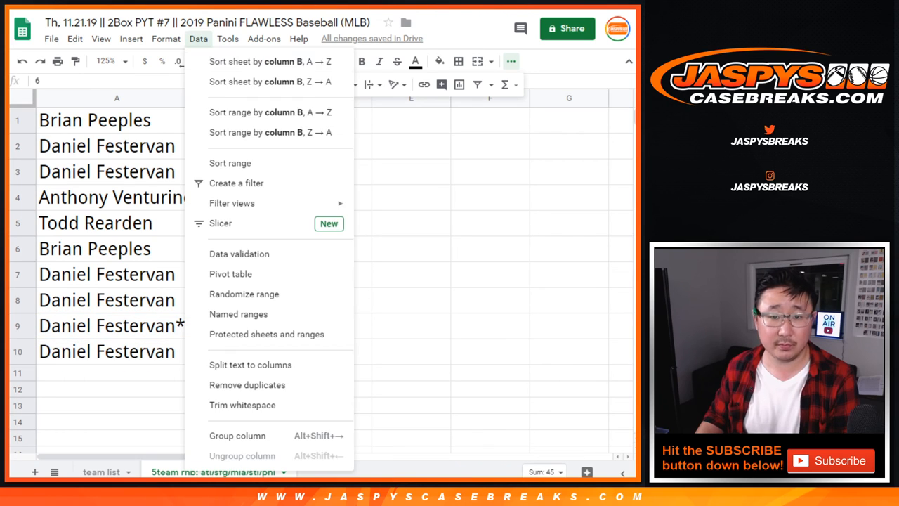